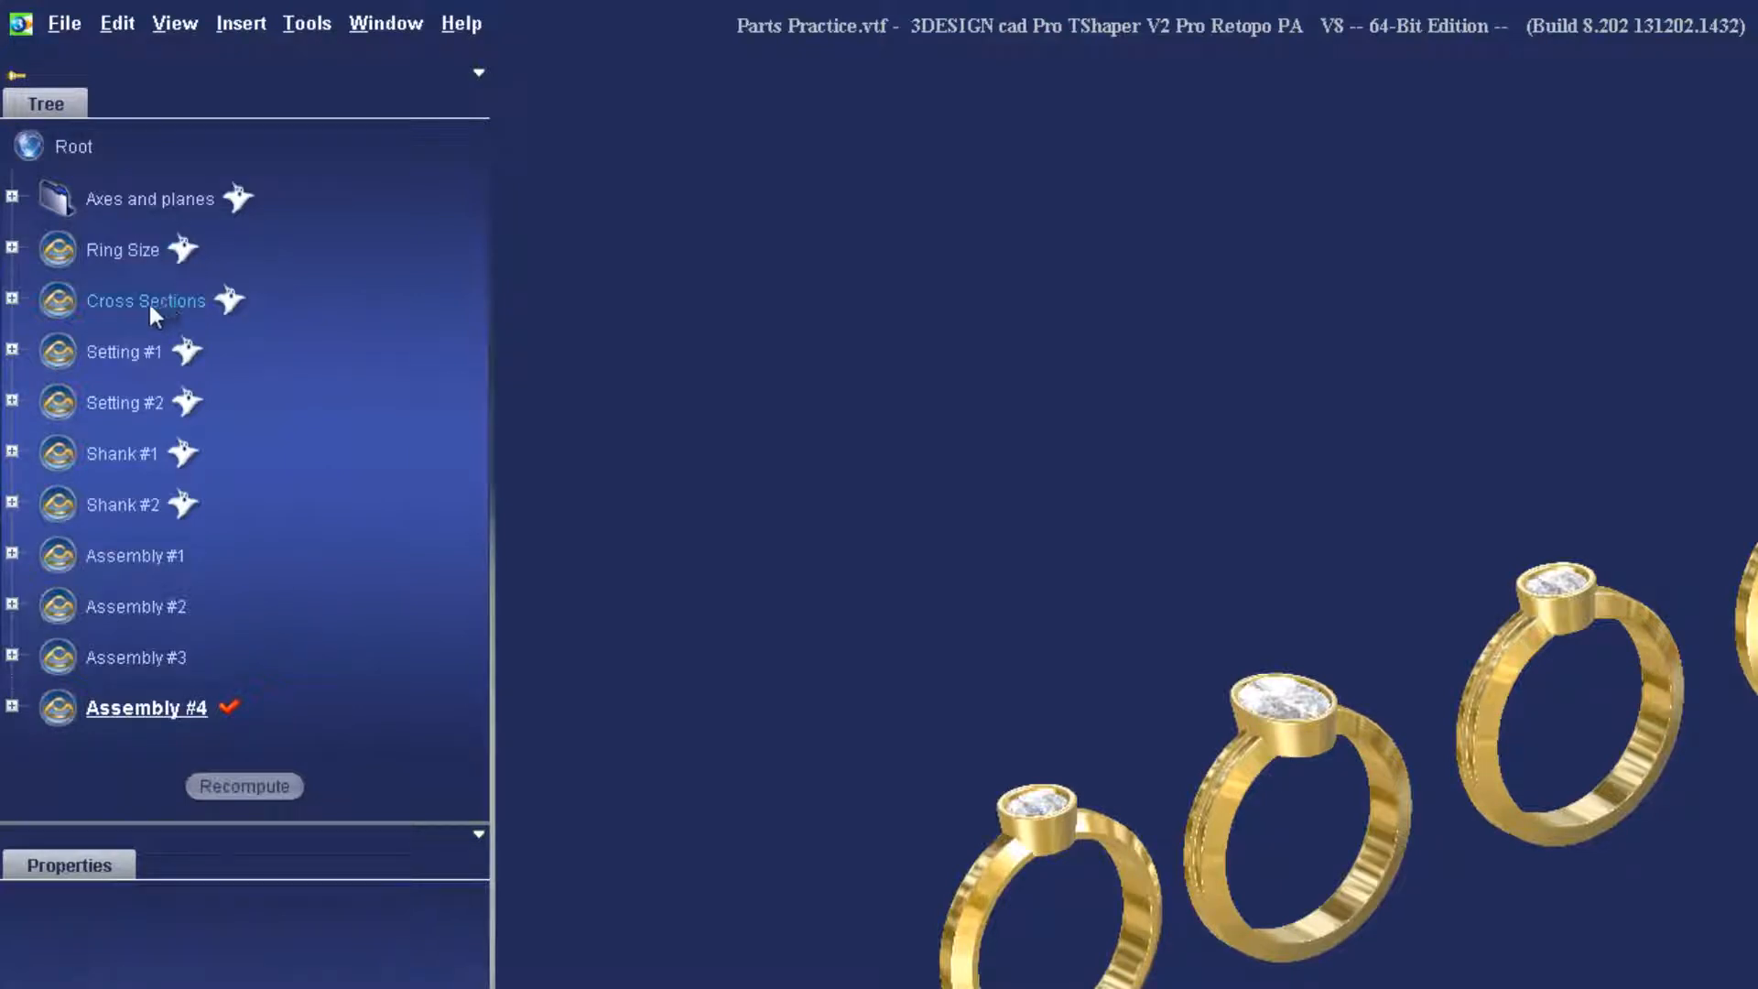
mouse_move(161, 518)
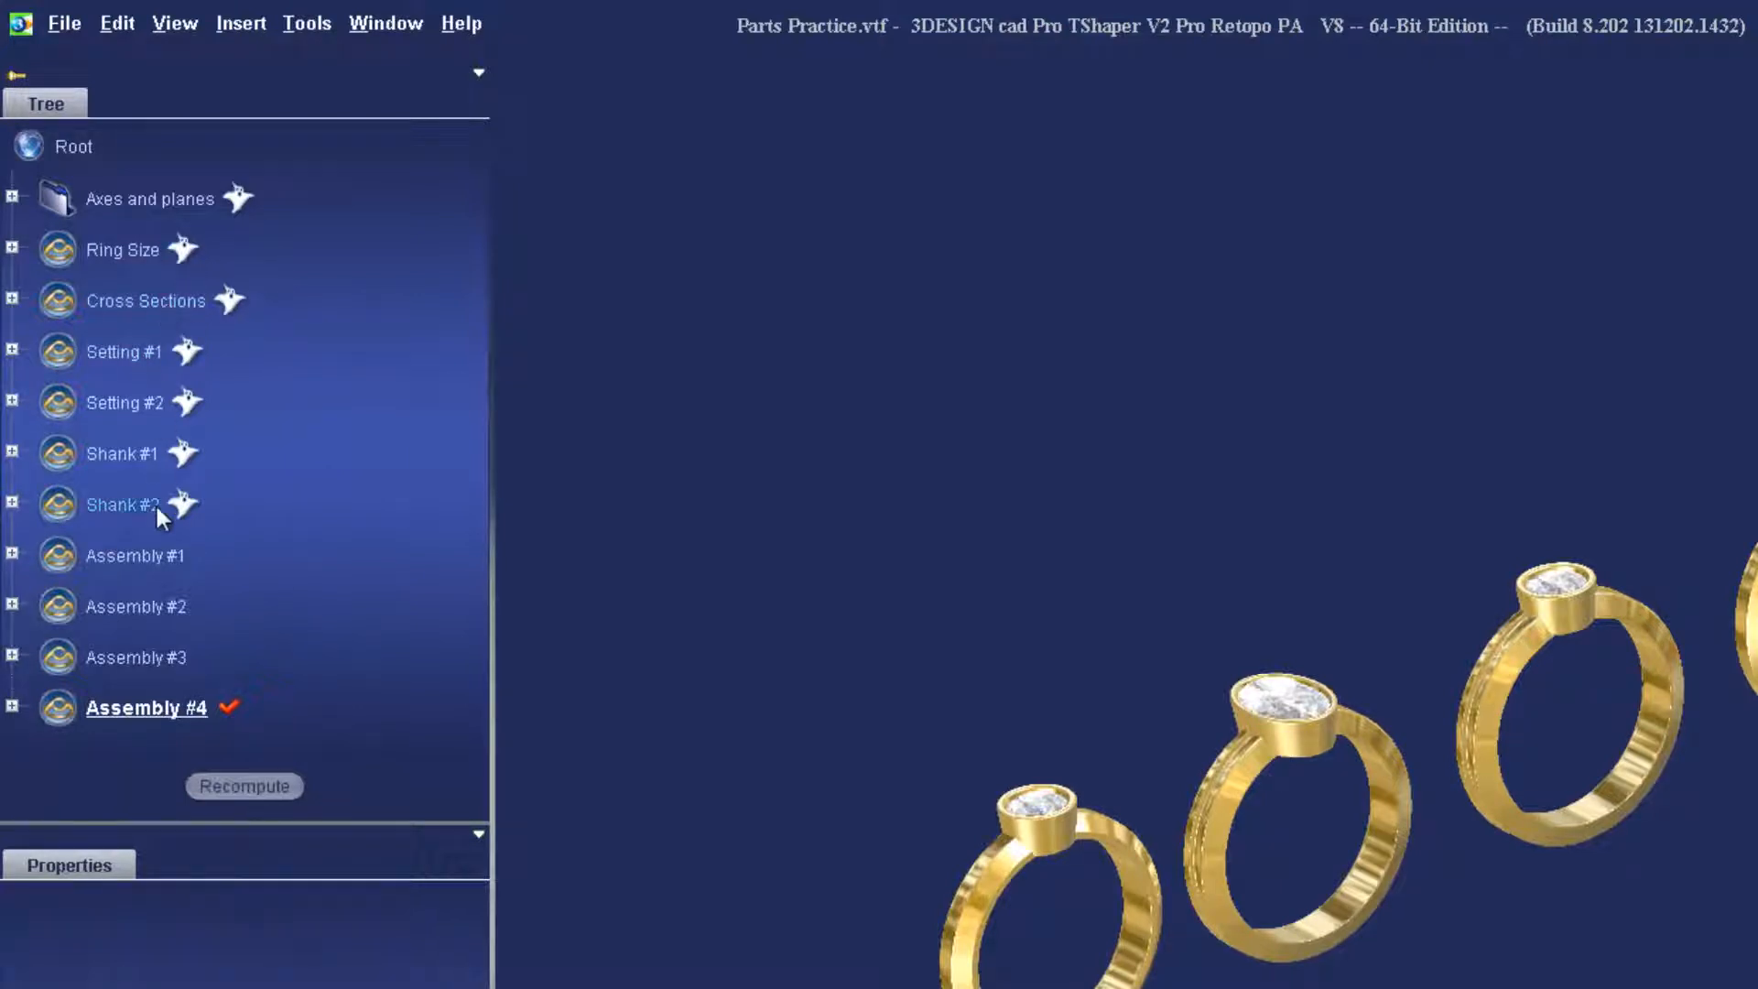
mouse_move(275, 528)
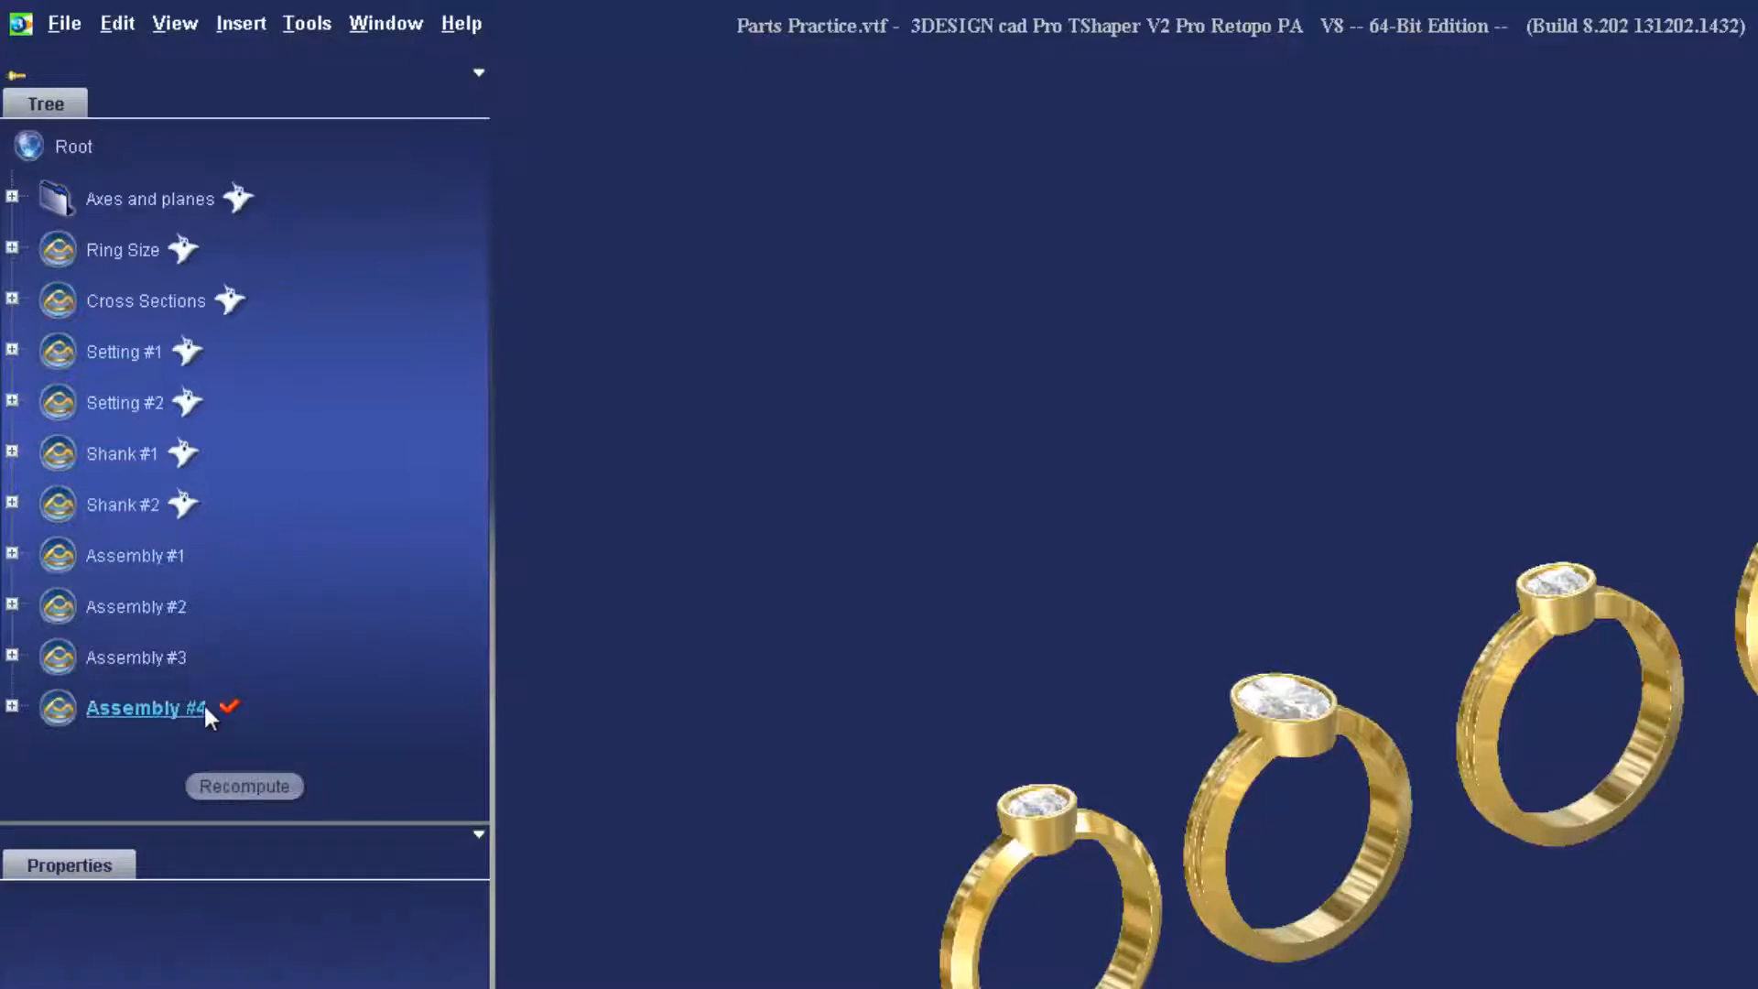
mouse_move(22, 278)
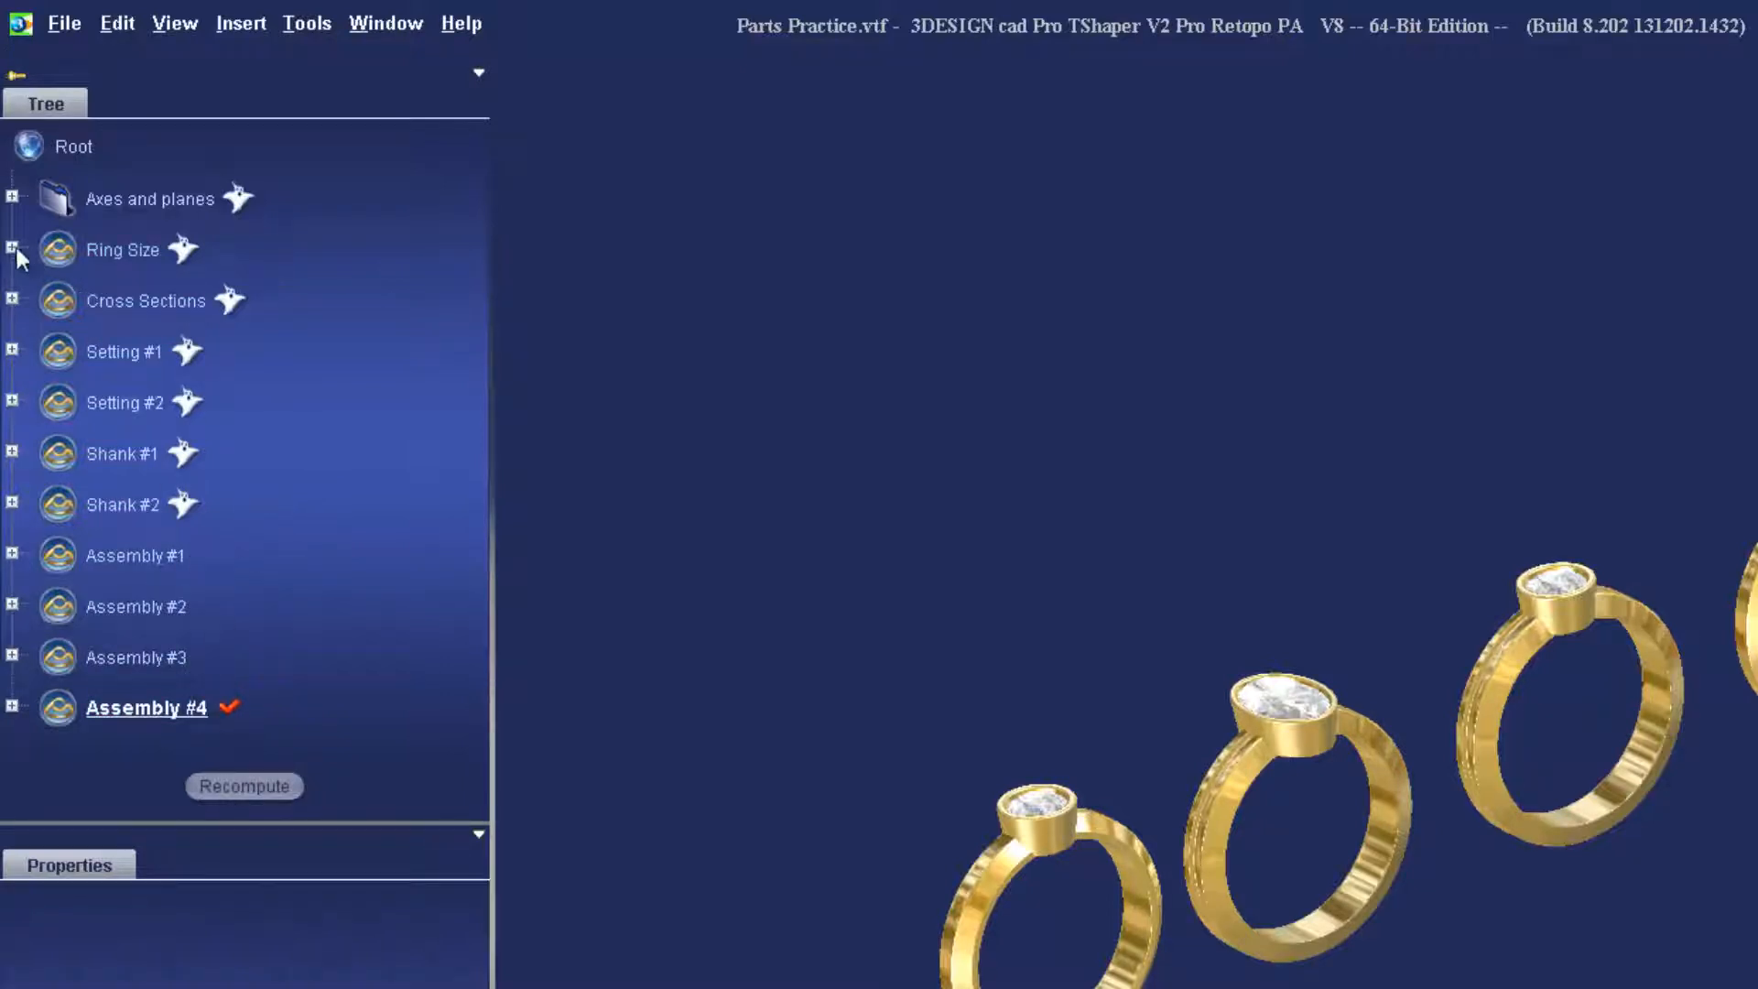
Edit the Ring size builder inside Ring Size > Section for sketch(es) and apply the new ring size.
click(11, 249)
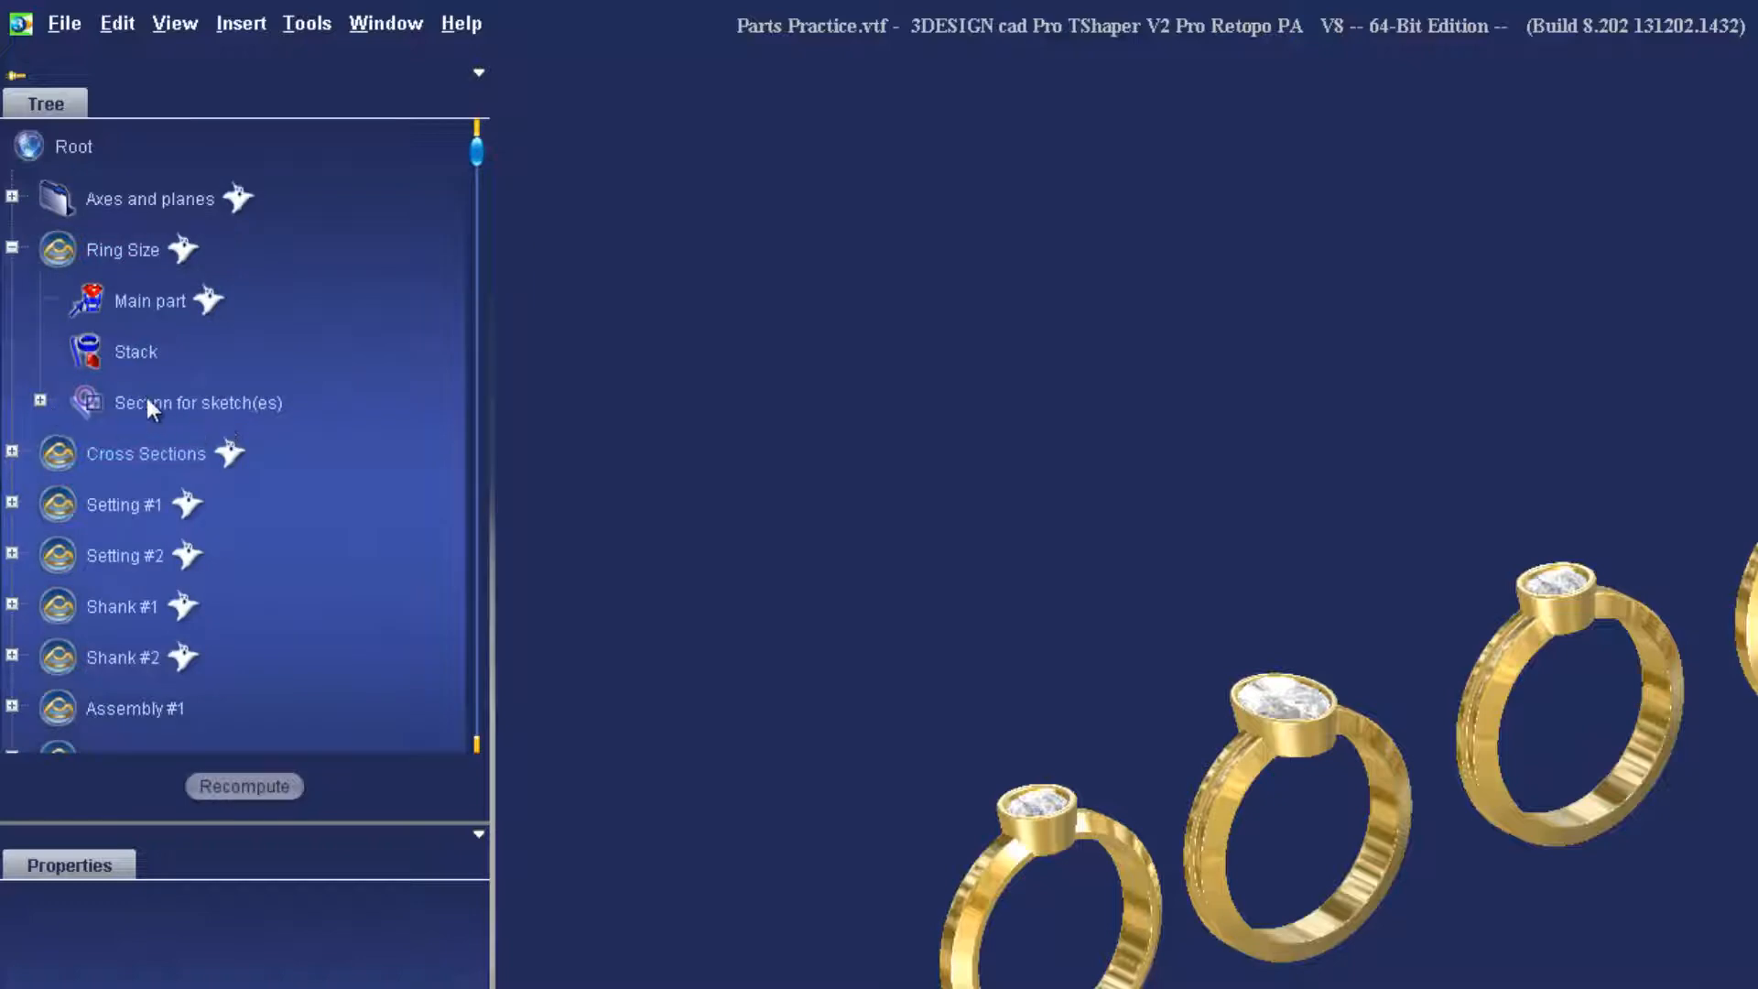
click(39, 403)
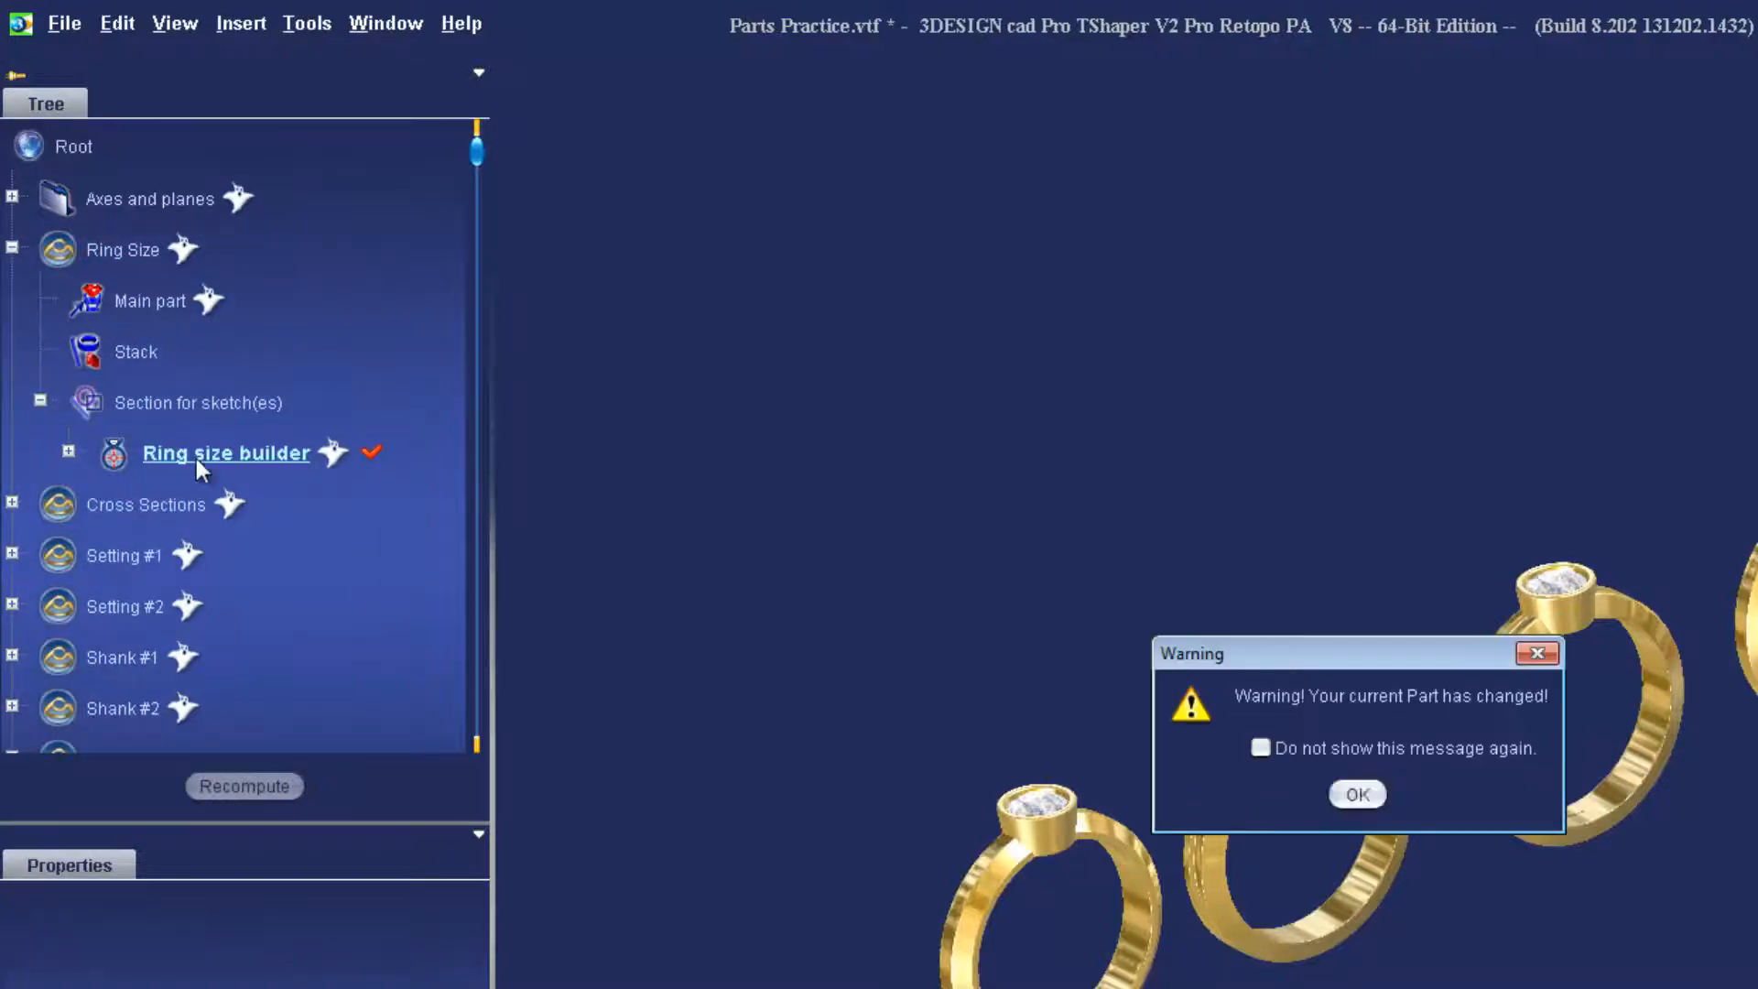
click(1358, 793)
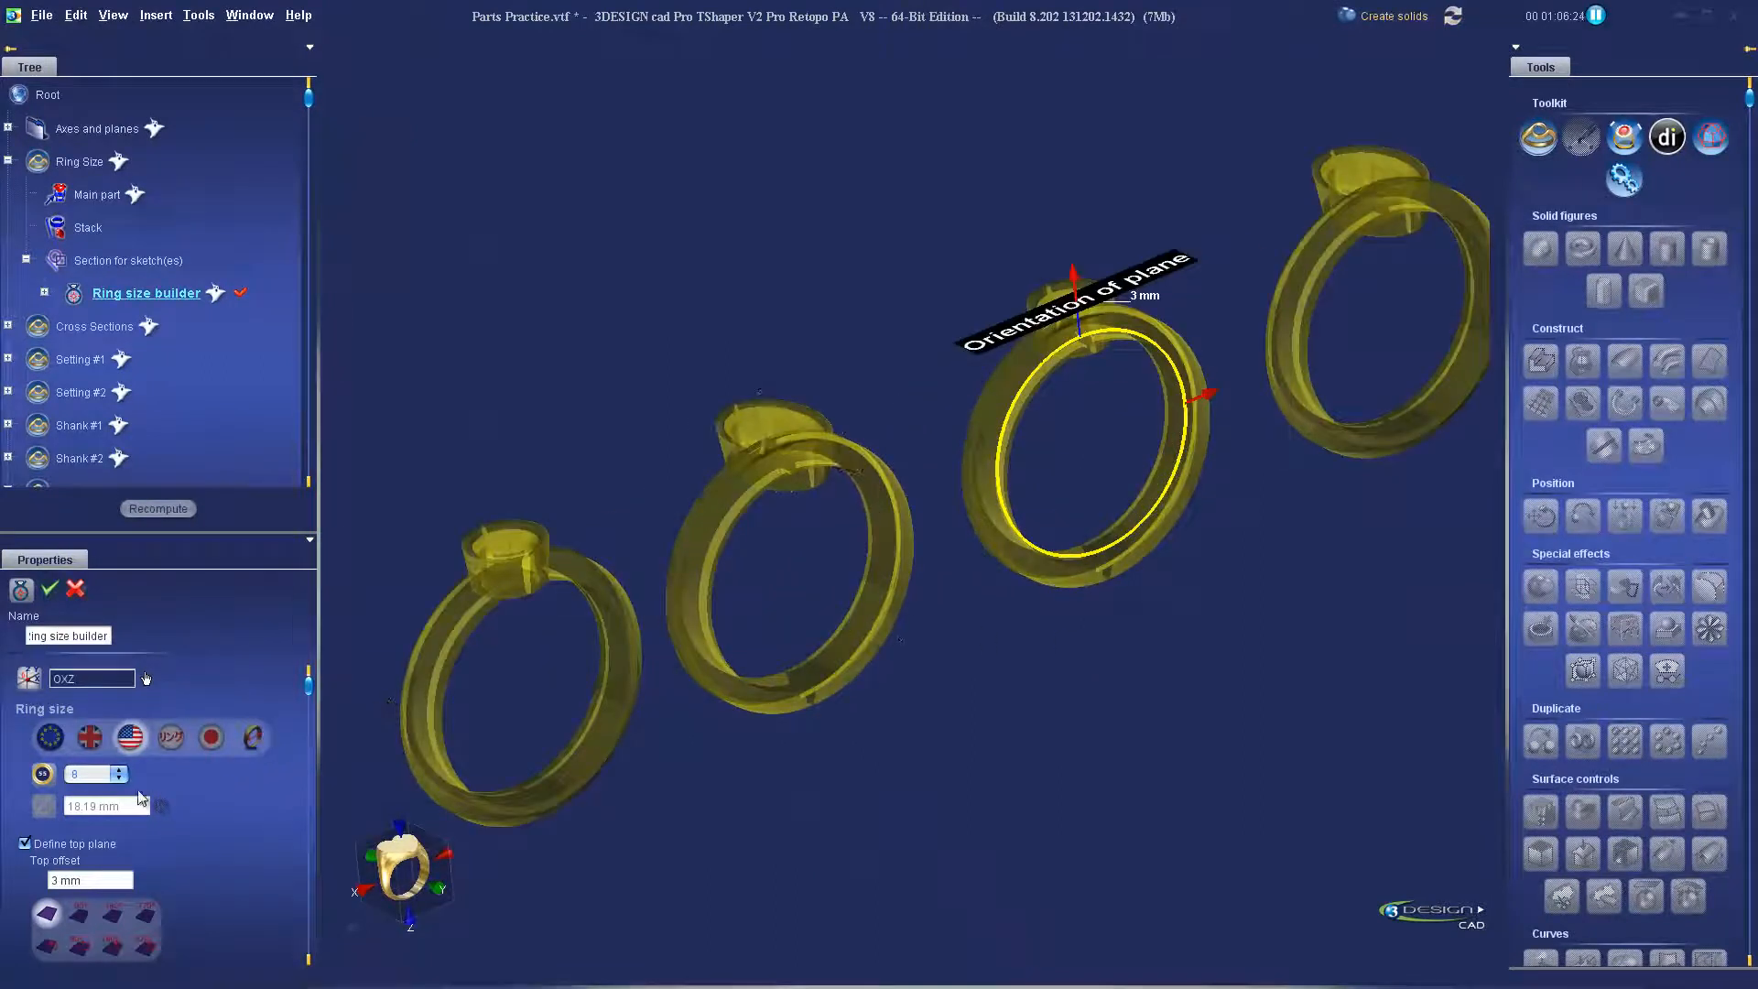
click(118, 775)
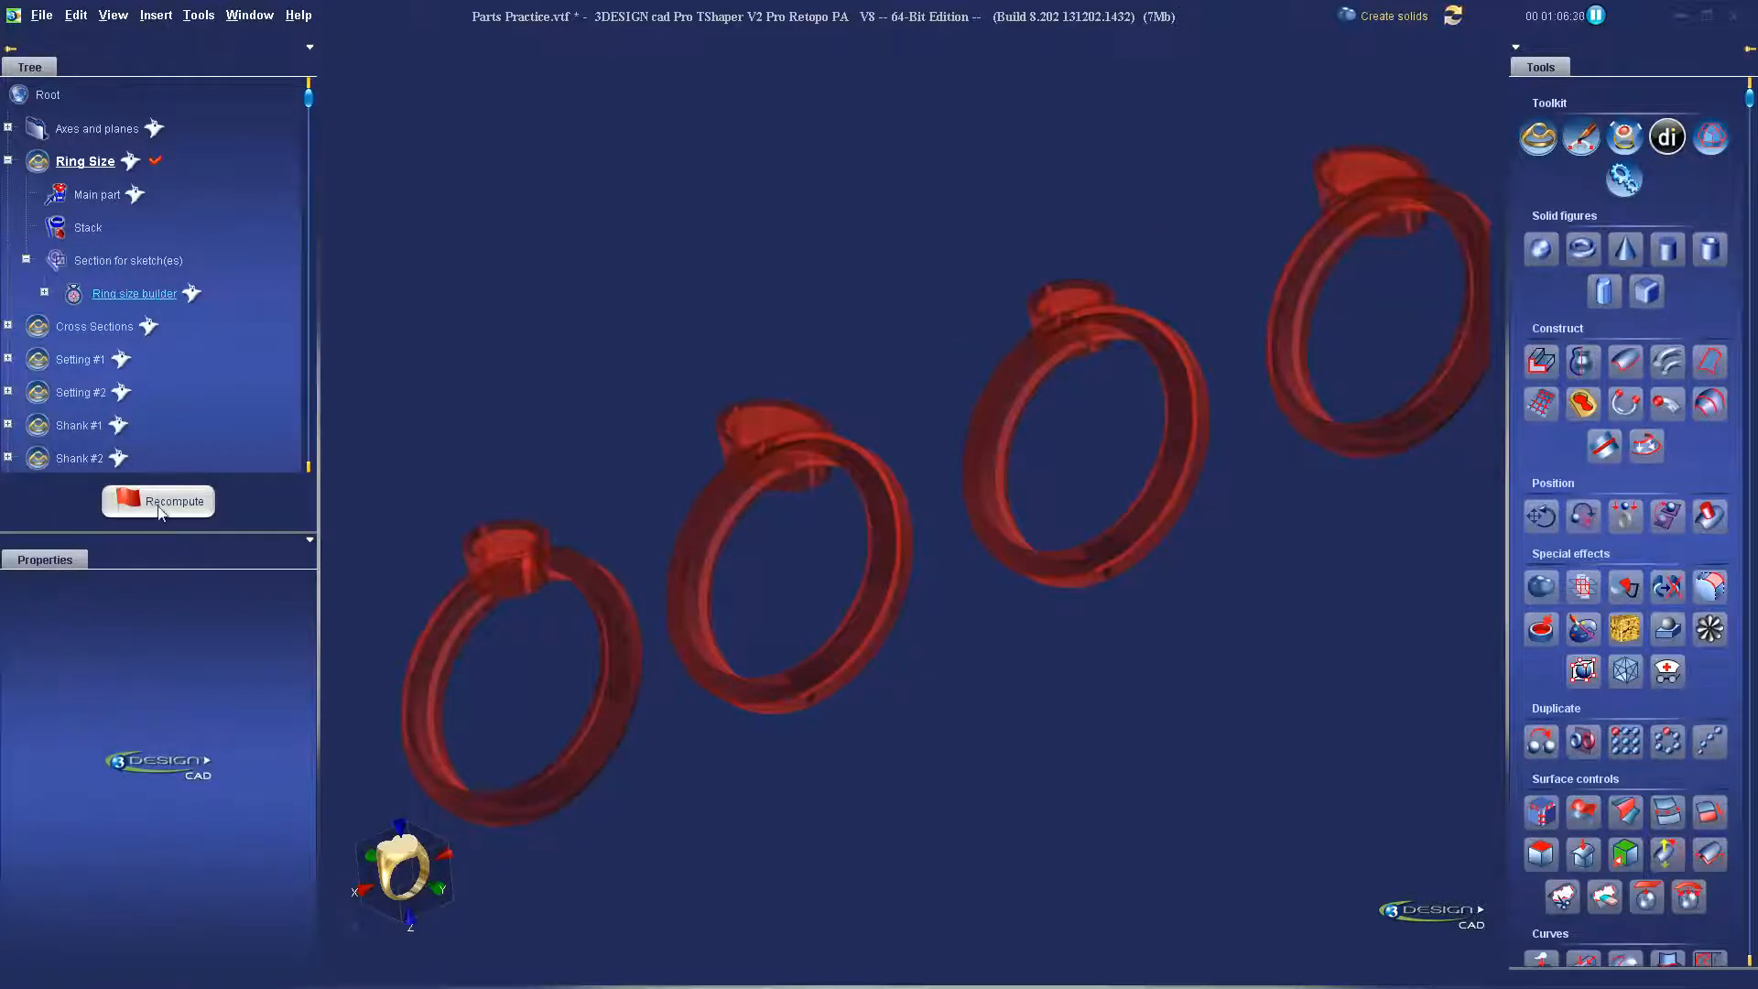
Recompute the Parts Practice tree so the four gold bezel rings rebuild at the new size.
click(158, 502)
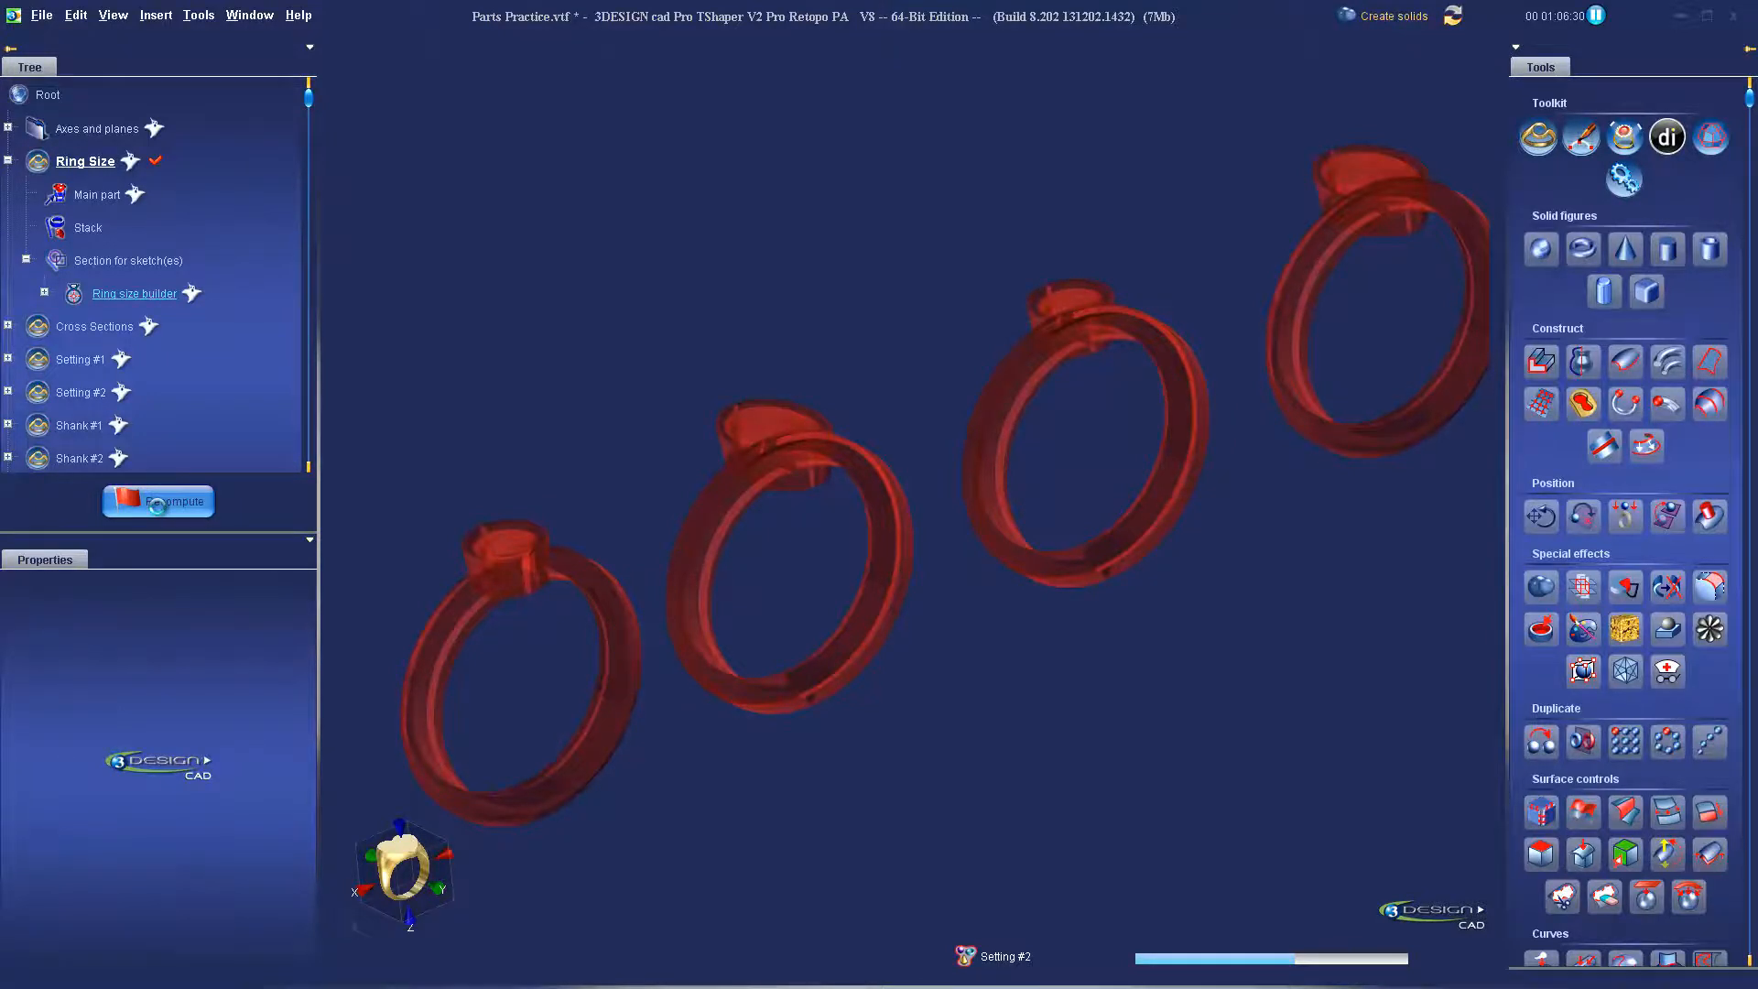
click(158, 500)
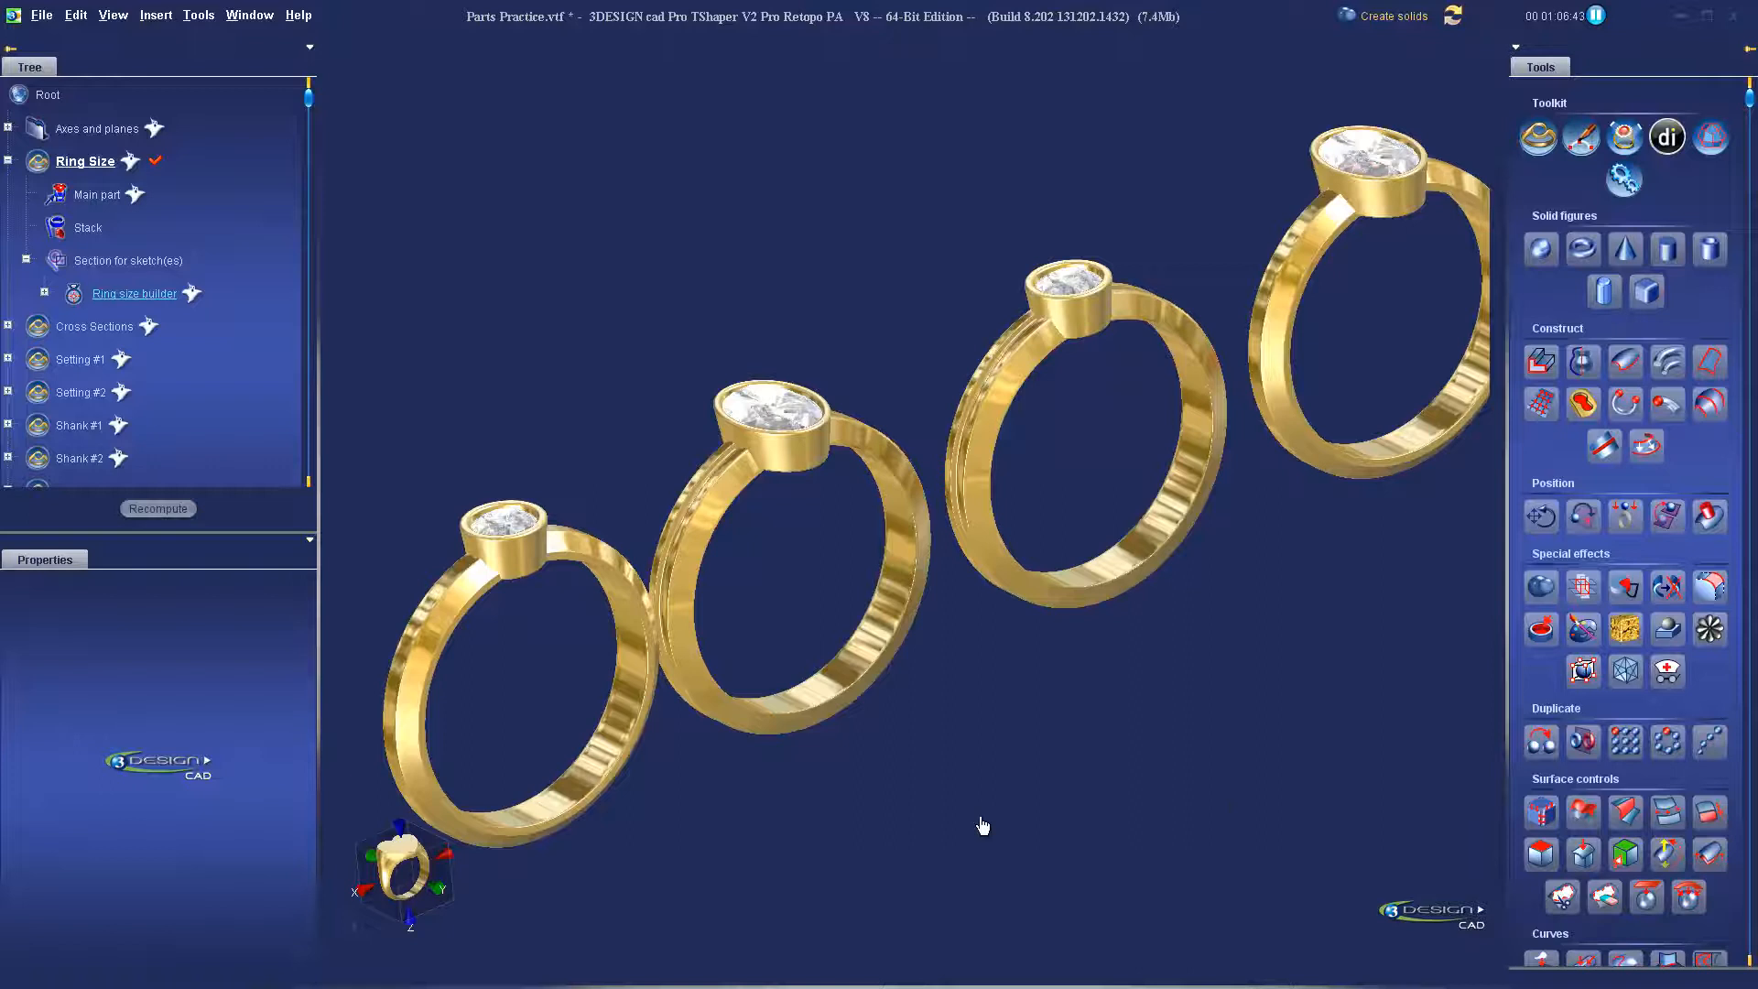